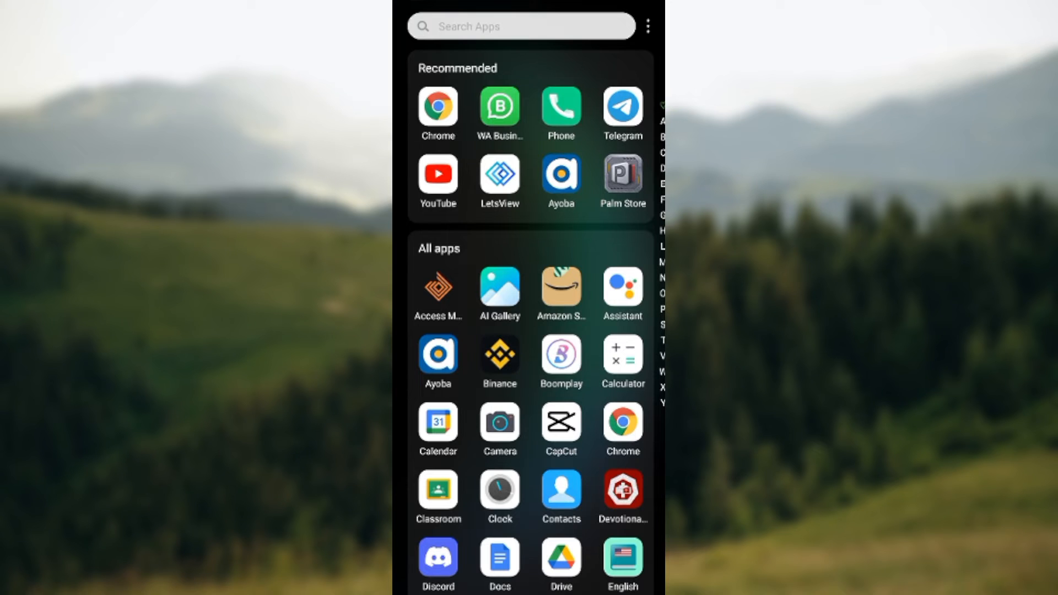
Scroll the app drawer to the M section and launch the Messages app.
{"action": "scroll", "scroll_direction": "down", "scroll_amount": 3}
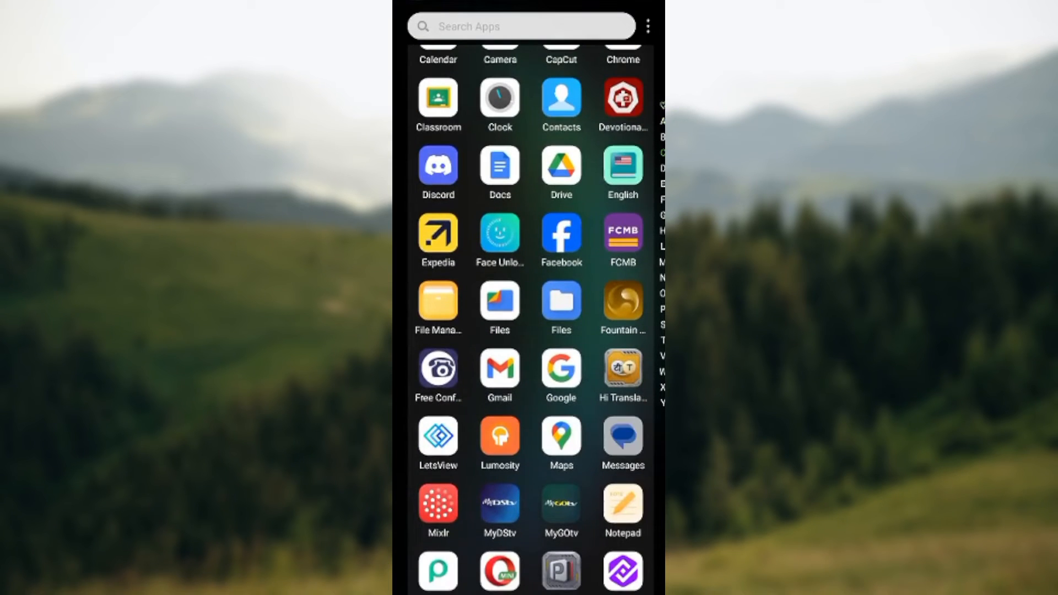
{"action": "left_click", "coordinate": [622, 442]}
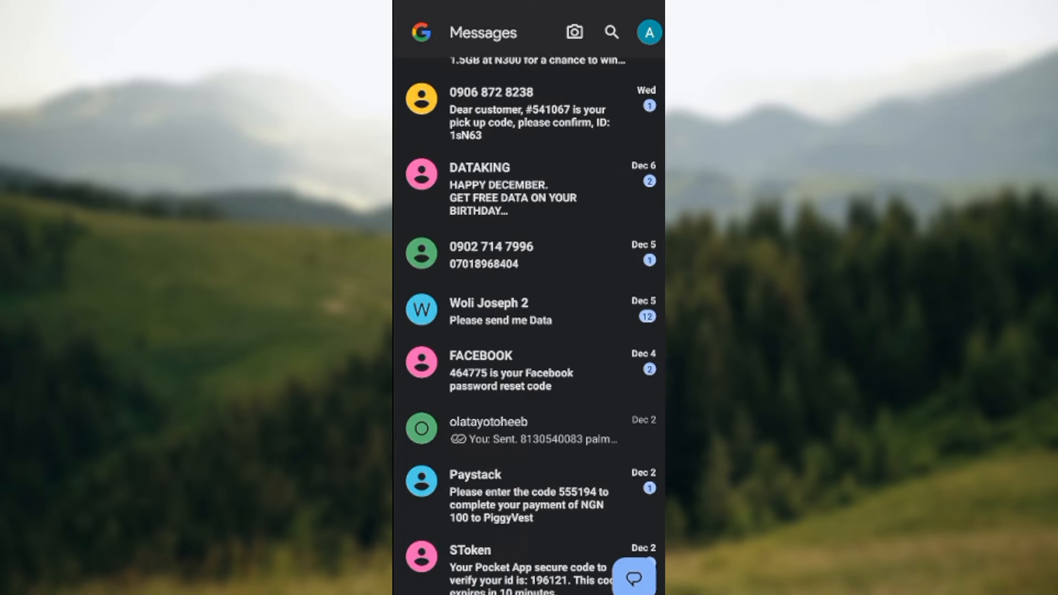
Browse the recent conversations down and back up, then exit Messages.
{"action": "scroll", "scroll_direction": "down", "scroll_amount": 3}
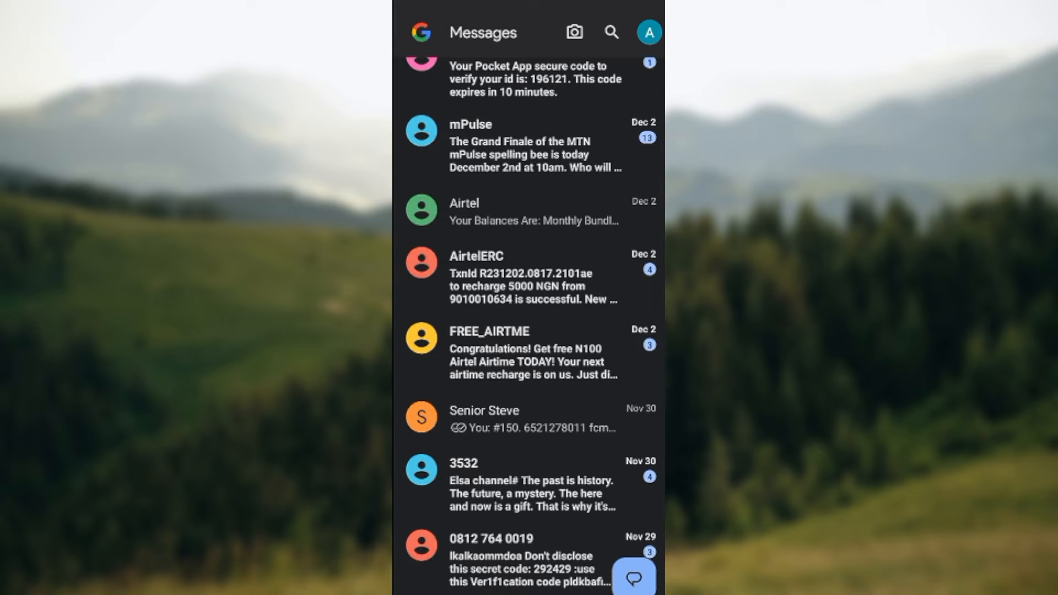
{"action": "scroll", "scroll_direction": "up", "scroll_amount": 3}
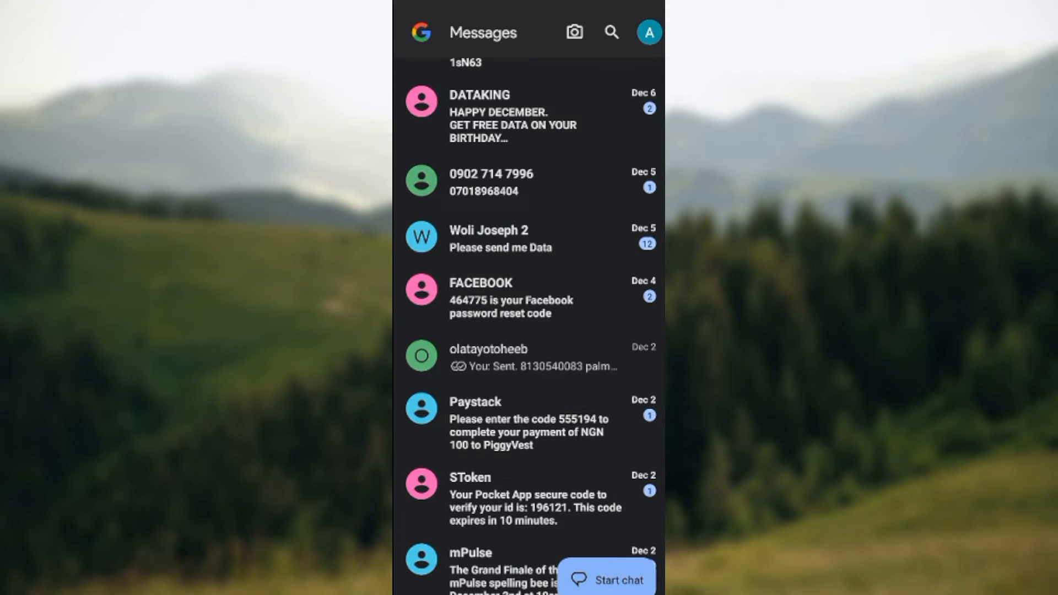
{"action": "left_click", "coordinate": [470, 553]}
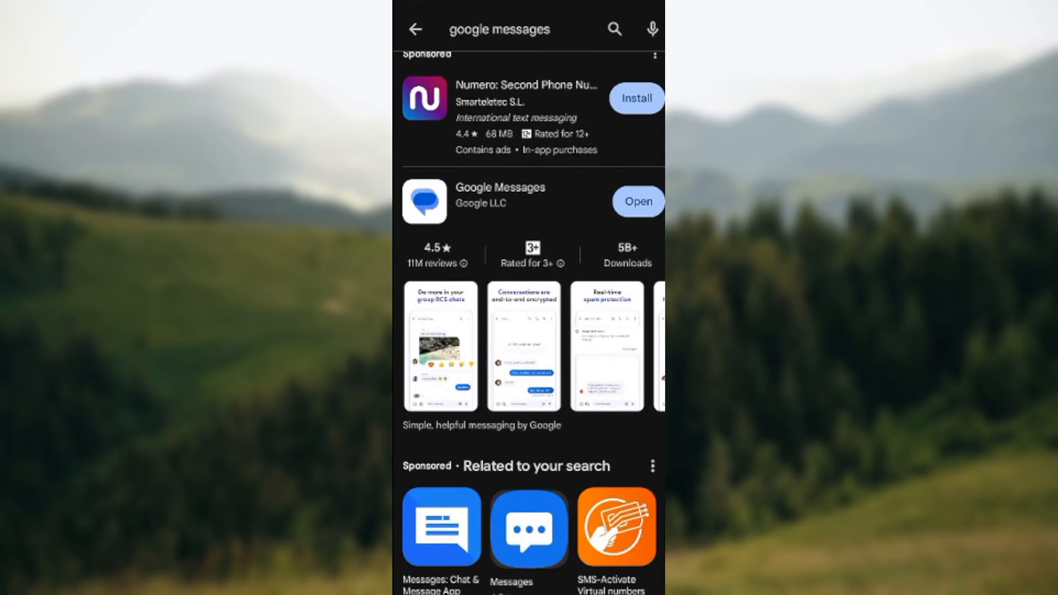
Return from the 'google messages' search results to the Play Store home page.
{"action": "left_click", "coordinate": [500, 29]}
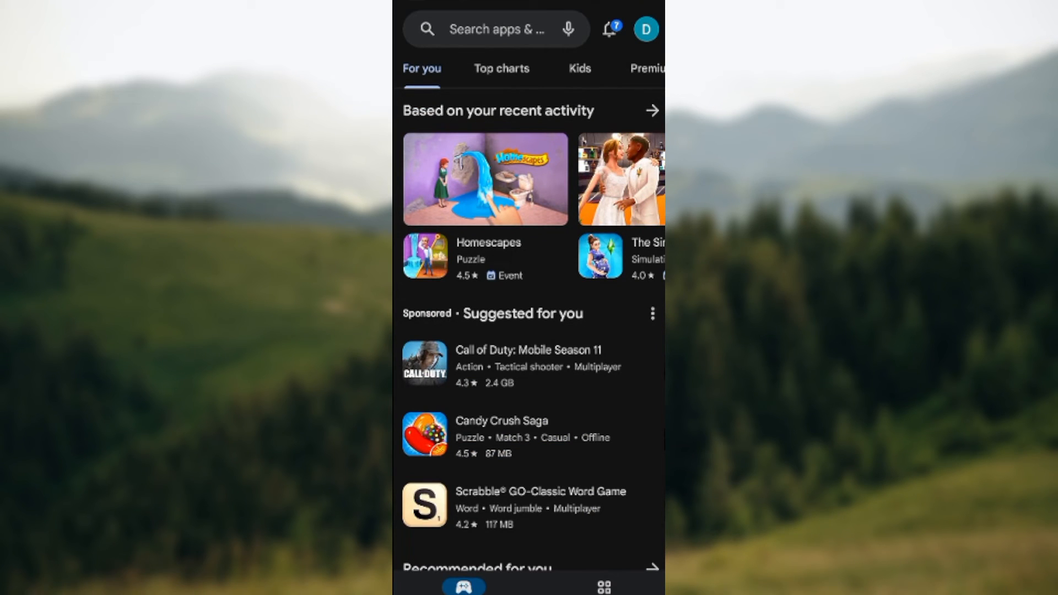
{"action": "left_click", "coordinate": [497, 28]}
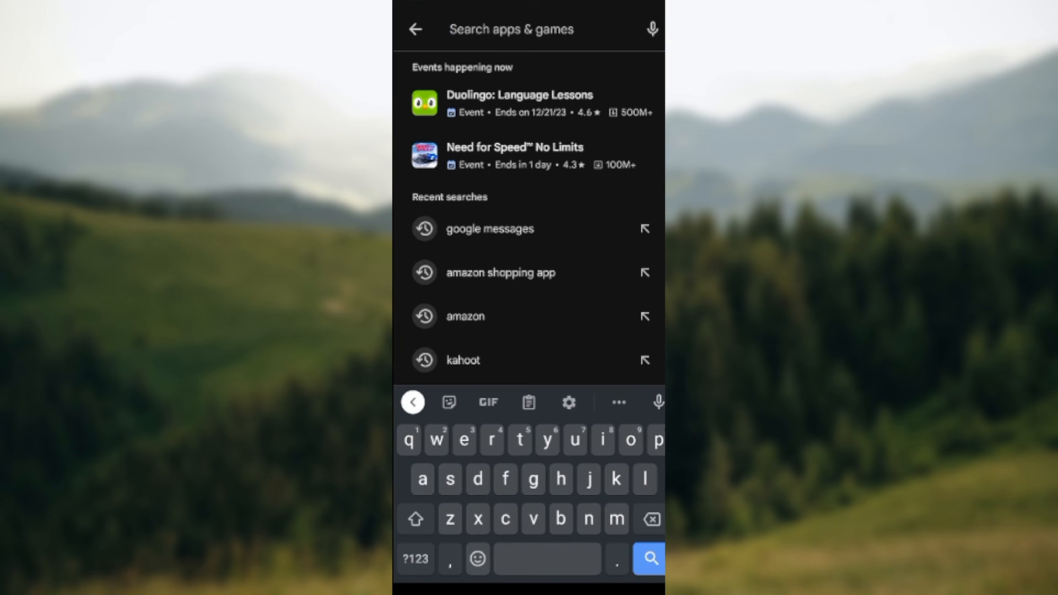
{"action": "type", "text": "goo"}
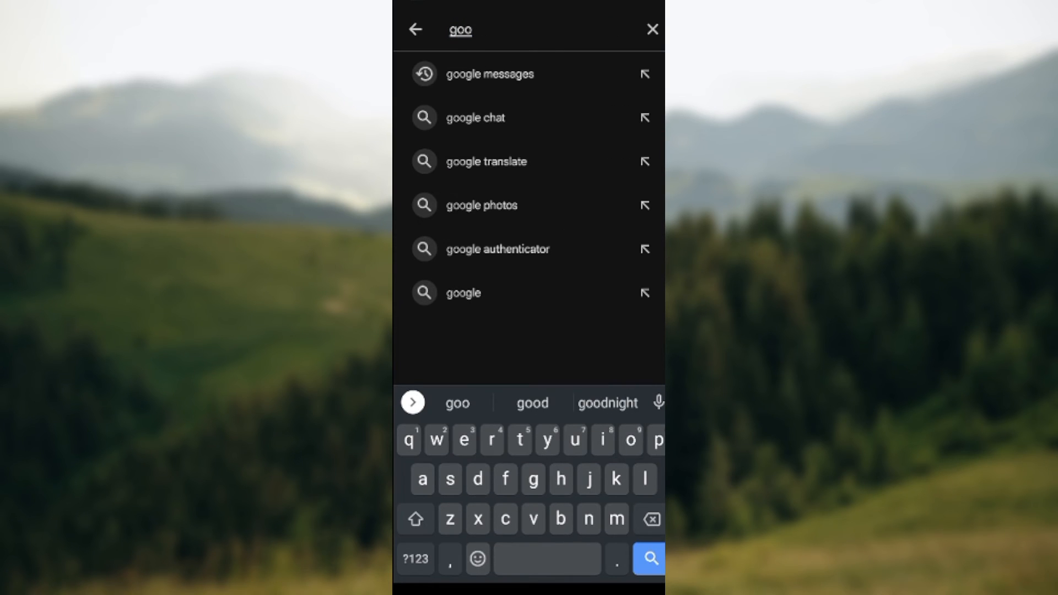
{"action": "left_click", "coordinate": [490, 74]}
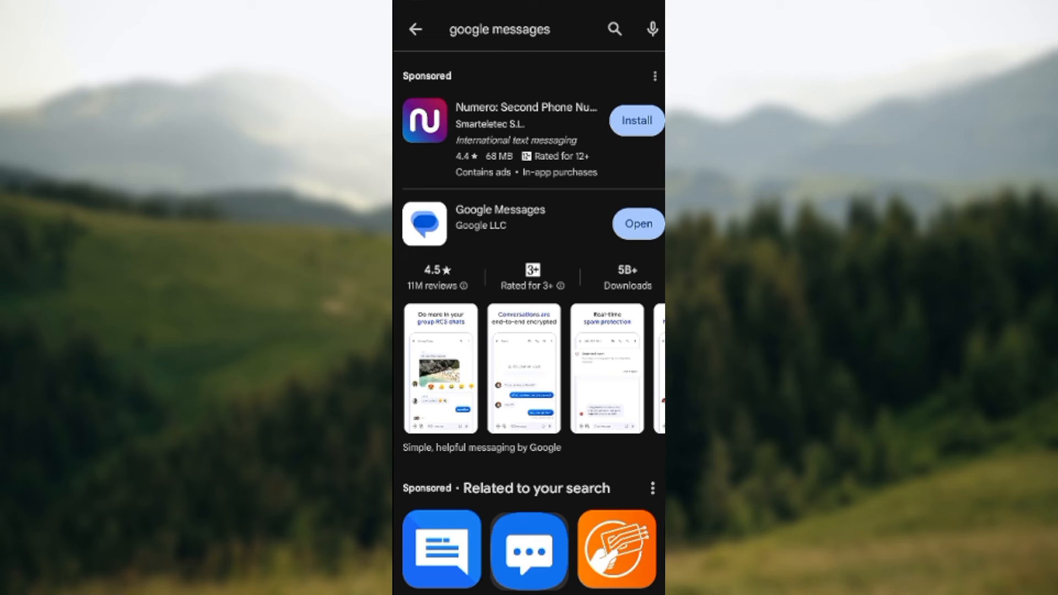